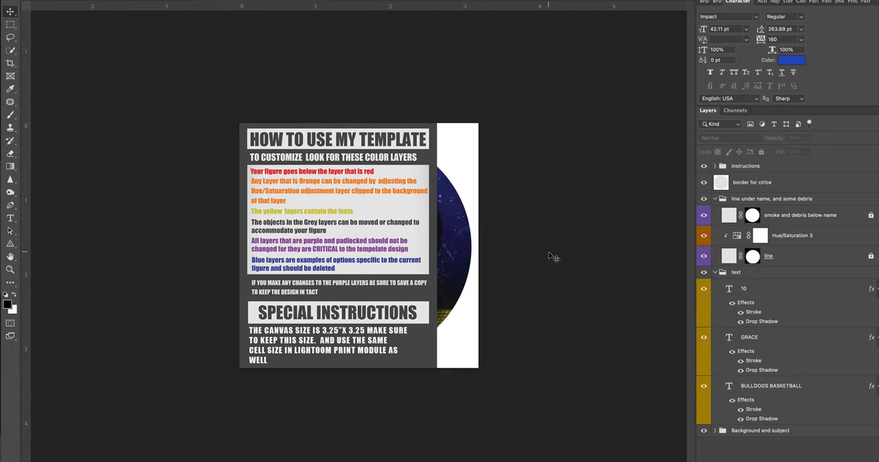
pyautogui.moveTo(564, 252)
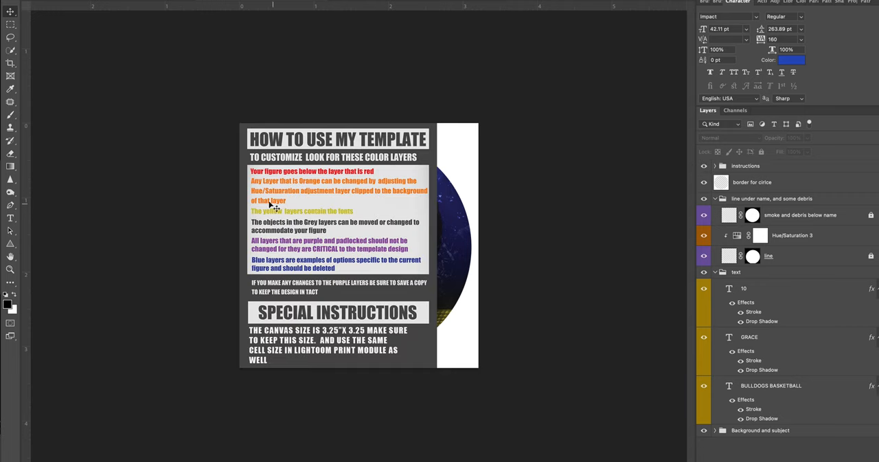
pyautogui.moveTo(333, 338)
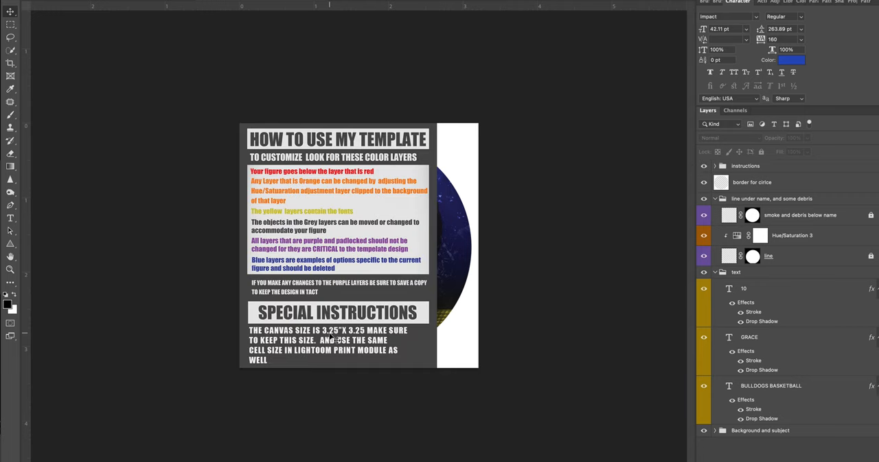
pyautogui.moveTo(308, 357)
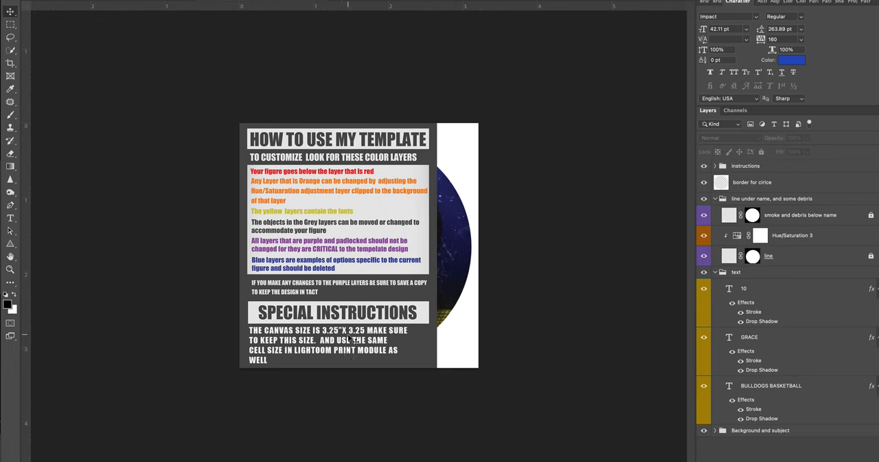
pyautogui.moveTo(455, 212)
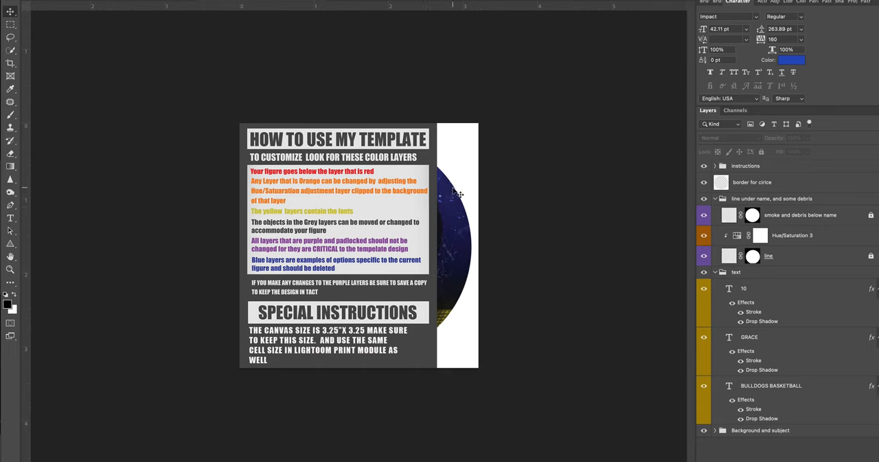
pyautogui.moveTo(472, 187)
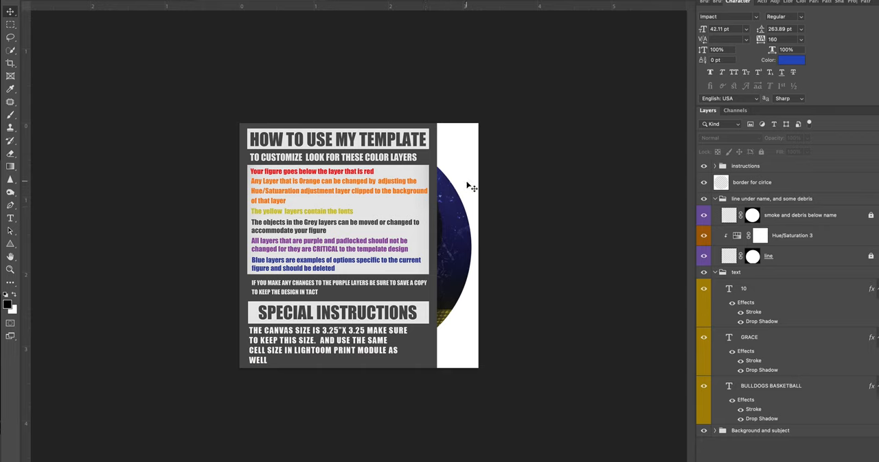
pyautogui.moveTo(488, 129)
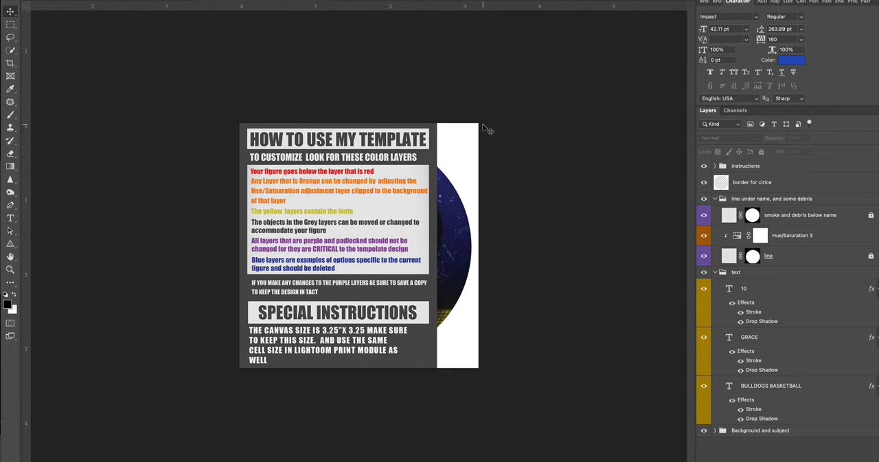
pyautogui.moveTo(378, 147)
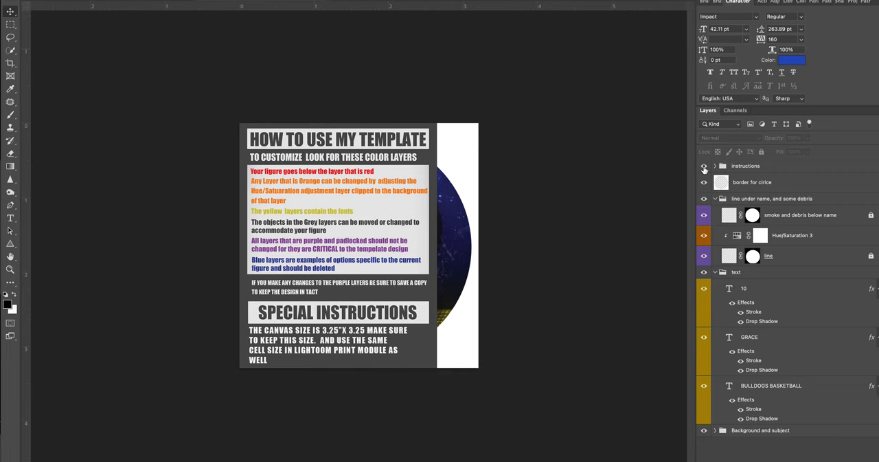
# - Hide the instructions overlay, collapse the text group and expand the Background and subject group
pyautogui.click(703, 165)
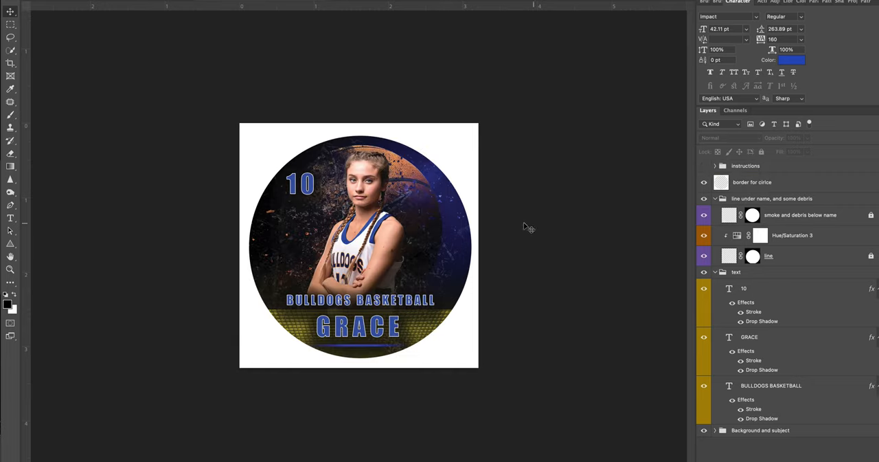
pyautogui.moveTo(720, 278)
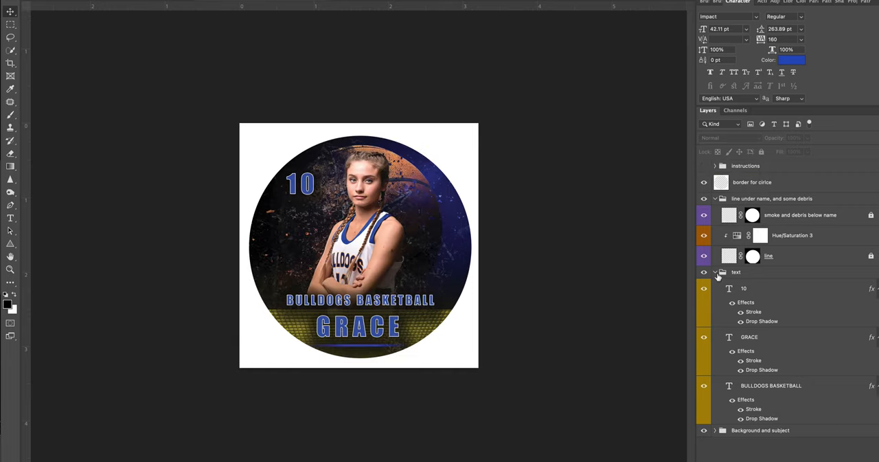
pyautogui.click(714, 272)
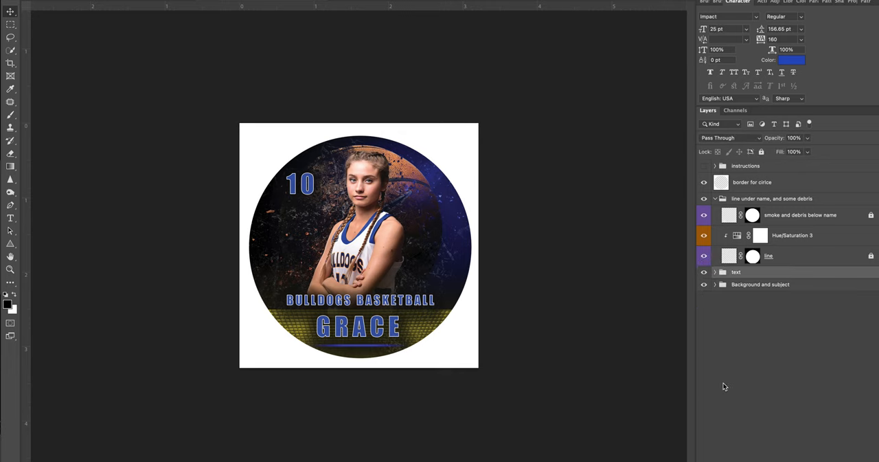
pyautogui.click(715, 284)
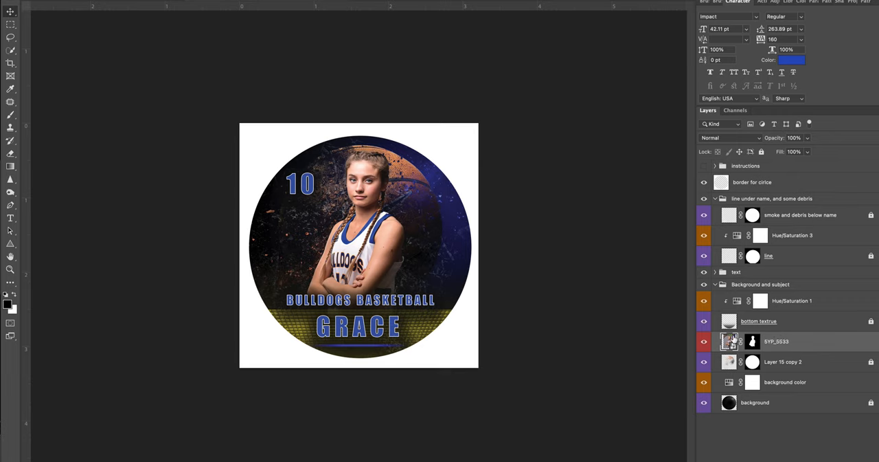
# - Select the background colour layer and bring up its Hue/Saturation settings
pyautogui.click(703, 342)
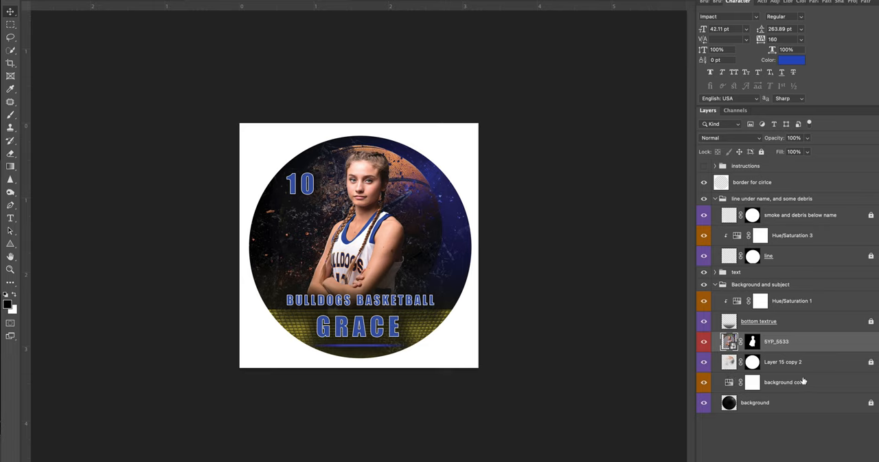
pyautogui.click(786, 382)
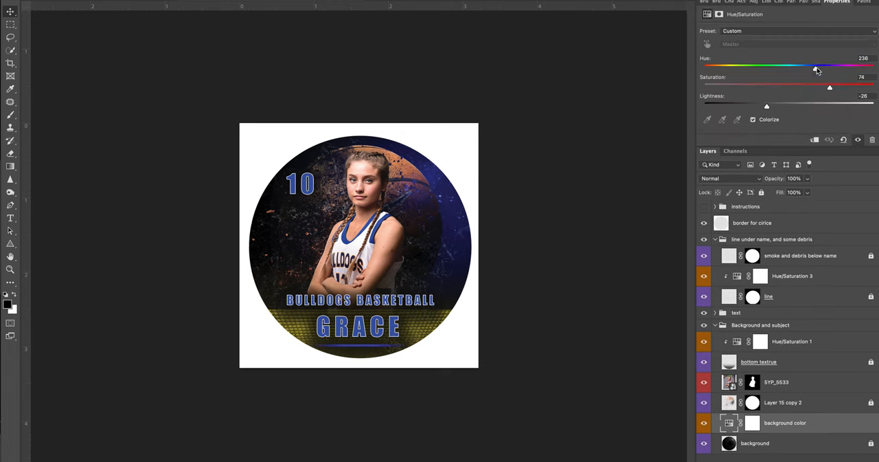
# - Shift the background hue from 236 to about 160, turning the blue background green
pyautogui.moveTo(816, 67); pyautogui.dragTo(779, 67)
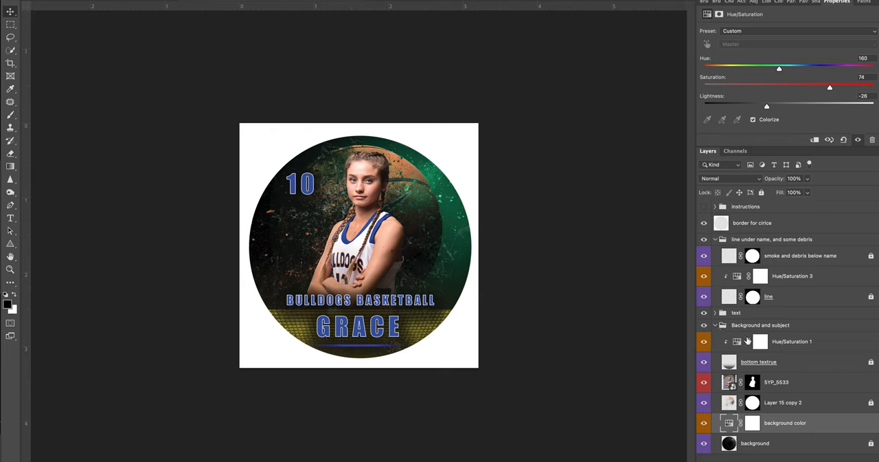
pyautogui.click(791, 341)
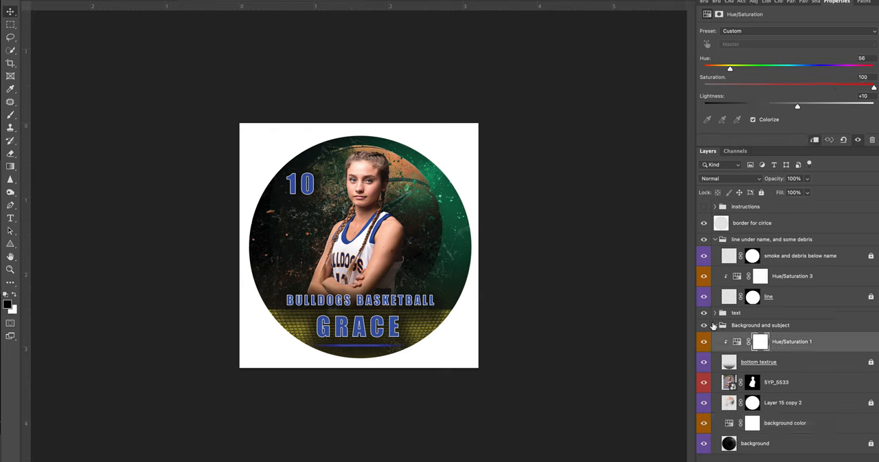
pyautogui.click(761, 326)
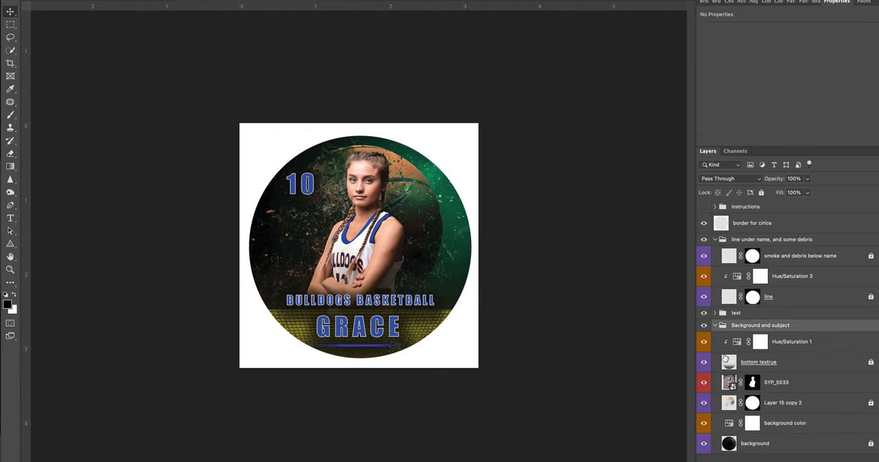
pyautogui.click(714, 313)
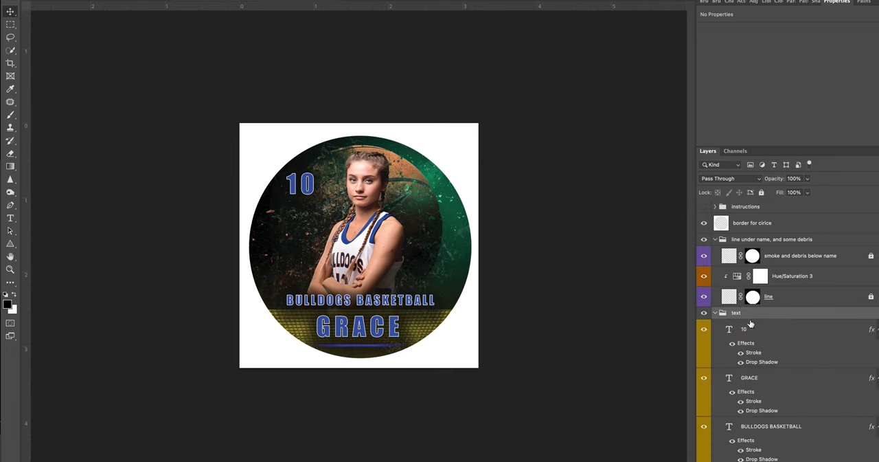
pyautogui.click(744, 328)
pyautogui.write('11')
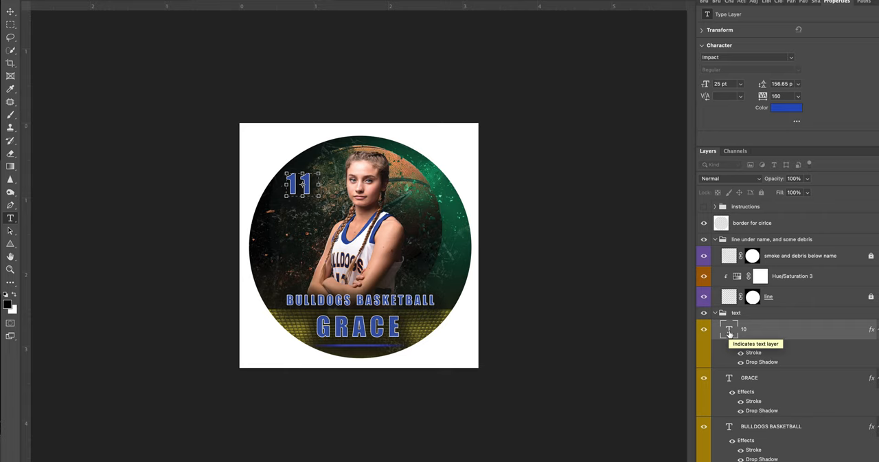
pyautogui.moveTo(486, 6)
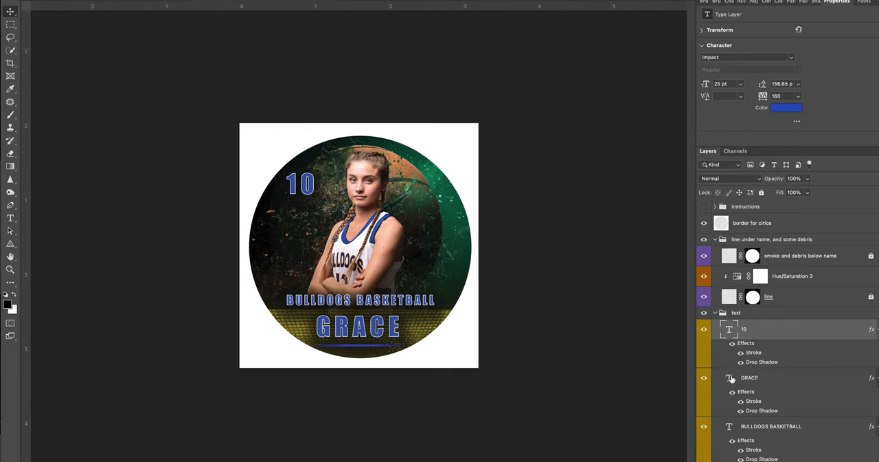
pyautogui.click(730, 376)
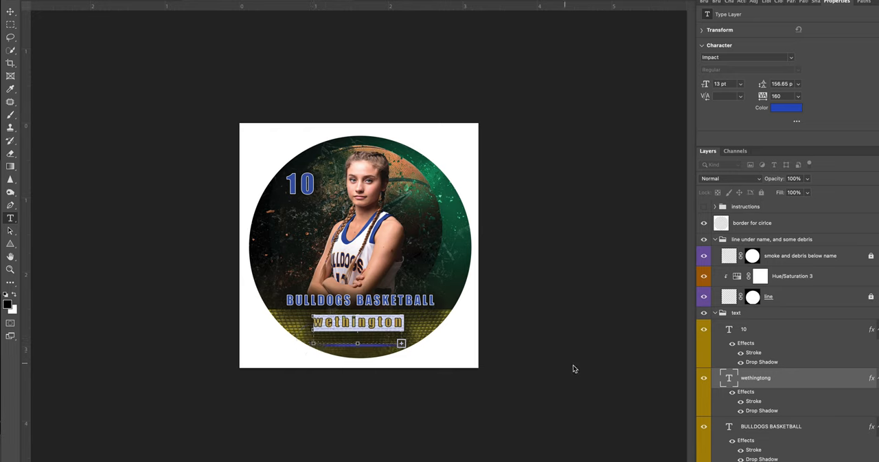
pyautogui.moveTo(761, 359)
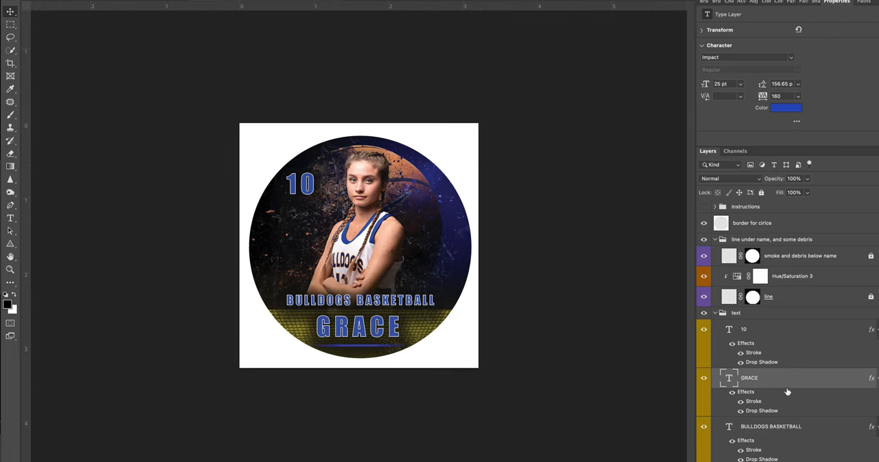
pyautogui.click(736, 313)
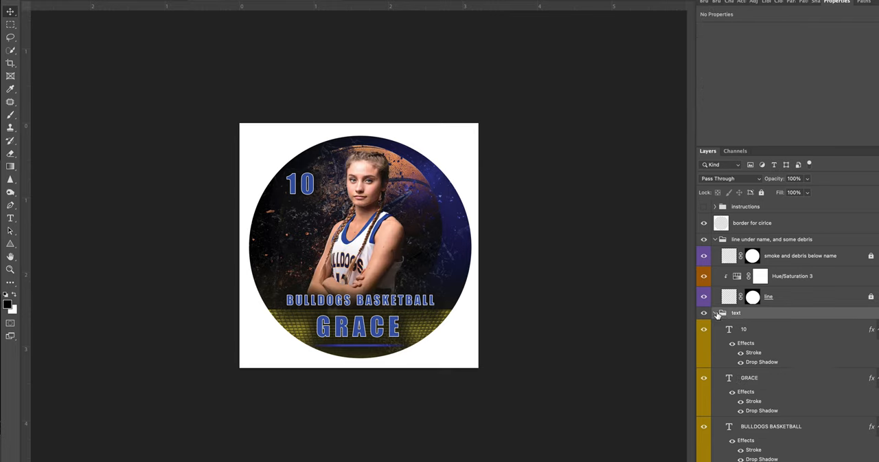
pyautogui.click(714, 311)
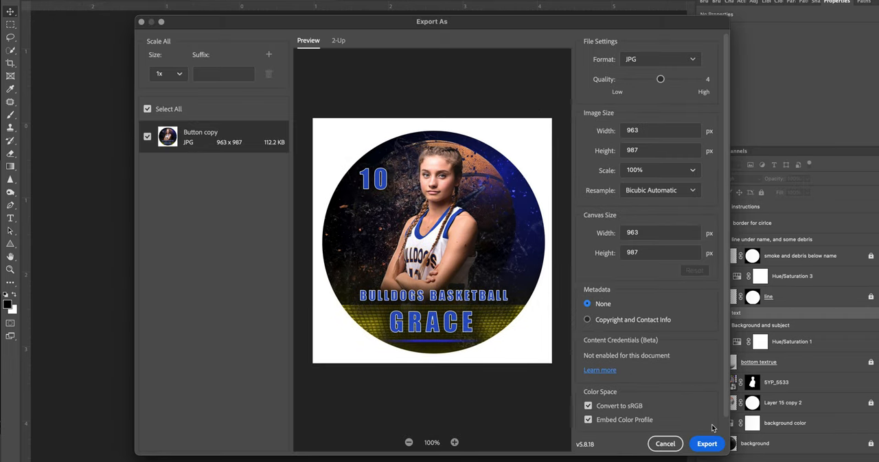
pyautogui.click(706, 442)
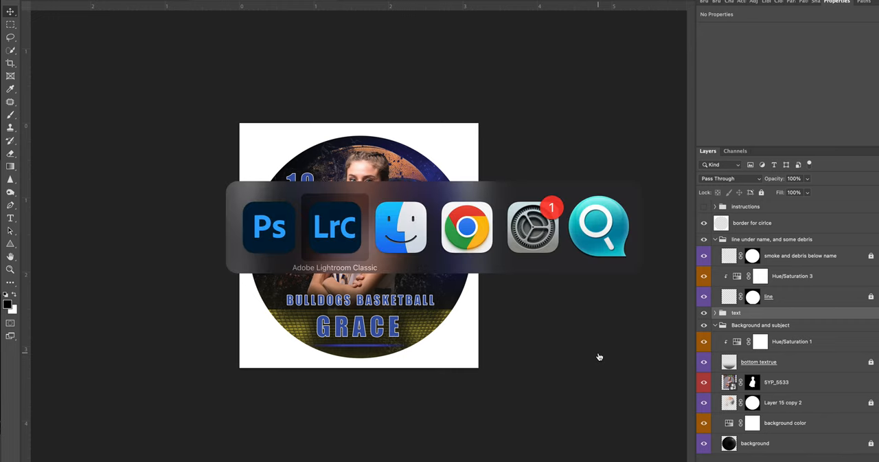
# - Switch to Lightroom Classic and show the Cells panel in the Print module
pyautogui.click(334, 227)
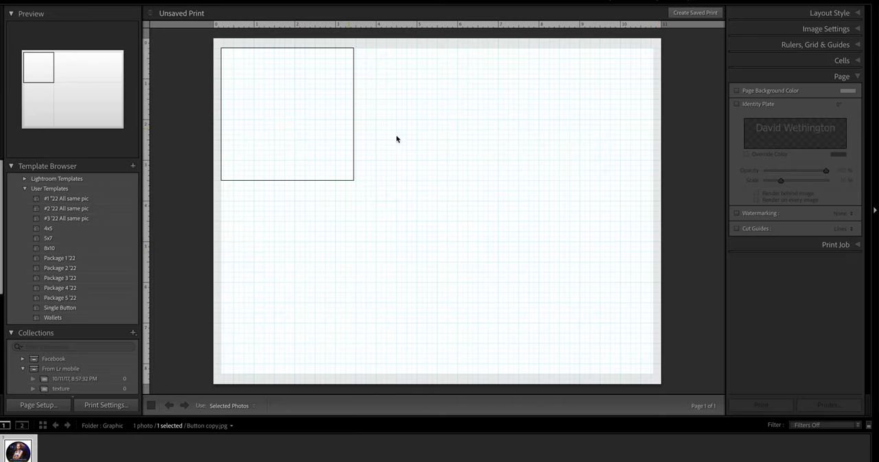
pyautogui.click(841, 61)
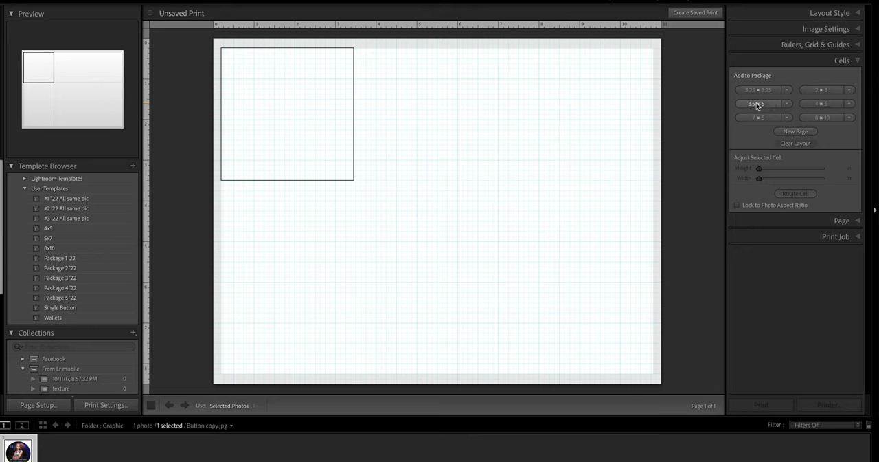
# - Add 3.25 x 3.25-inch cells to the page and place the button photo in the first cell
pyautogui.click(758, 89)
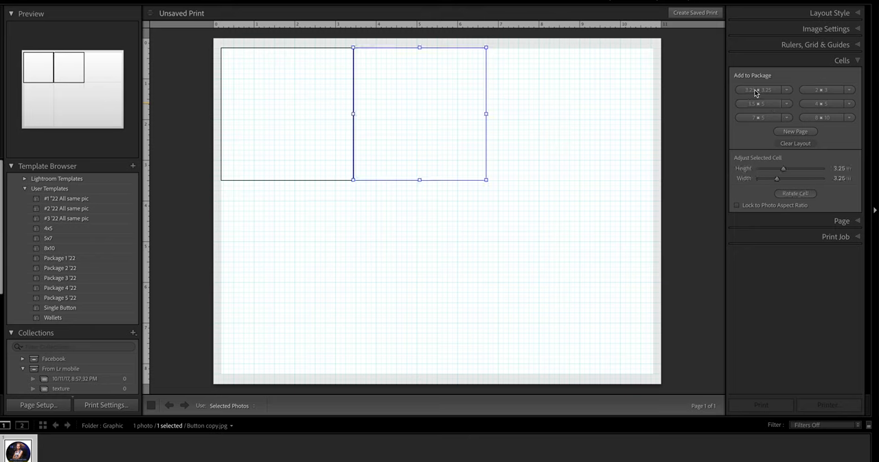
pyautogui.click(761, 89)
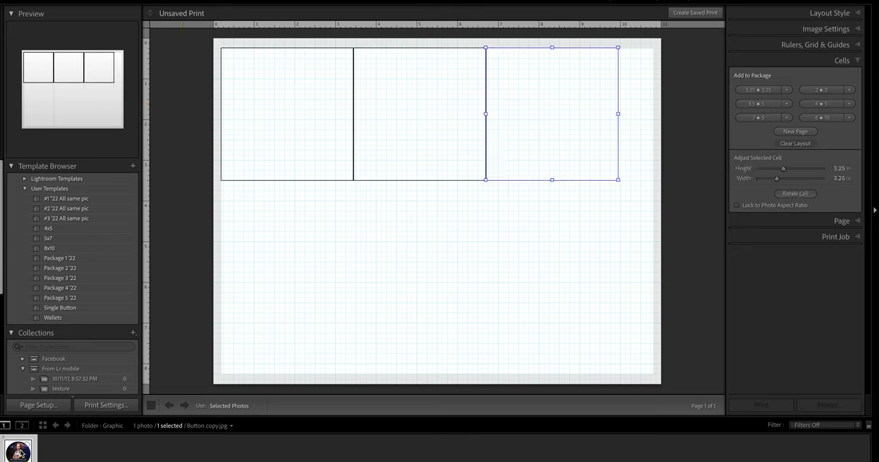
pyautogui.click(287, 112)
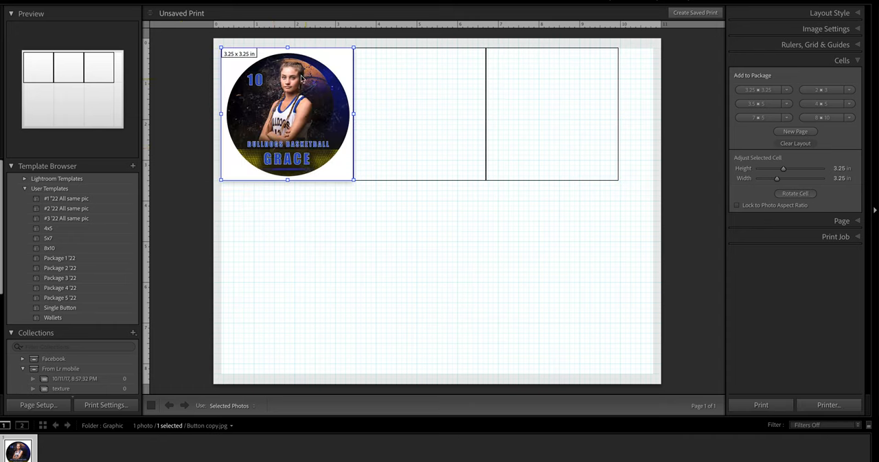
pyautogui.moveTo(266, 112)
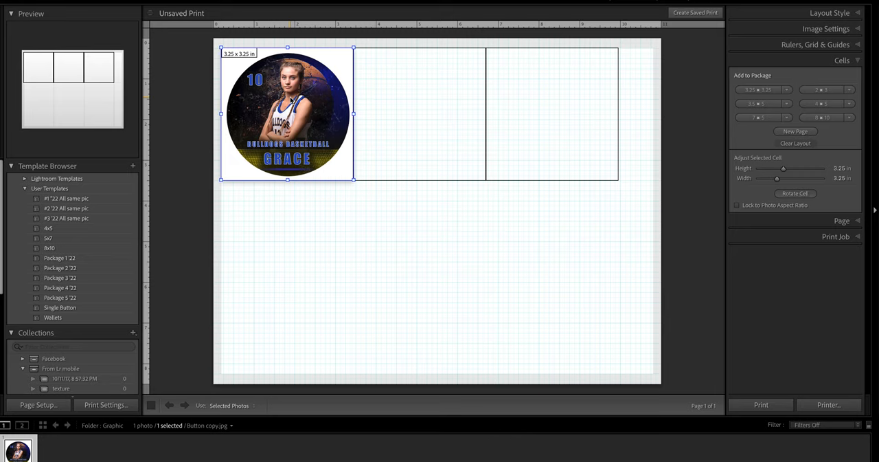
pyautogui.moveTo(261, 239)
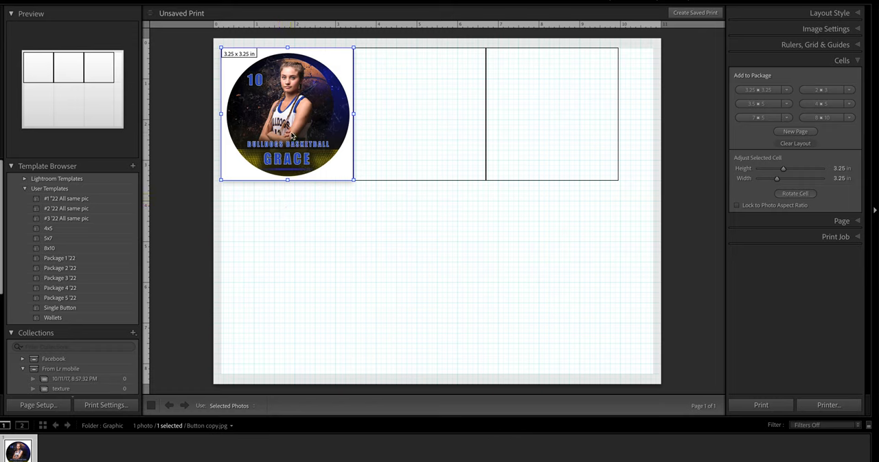
pyautogui.moveTo(767, 412)
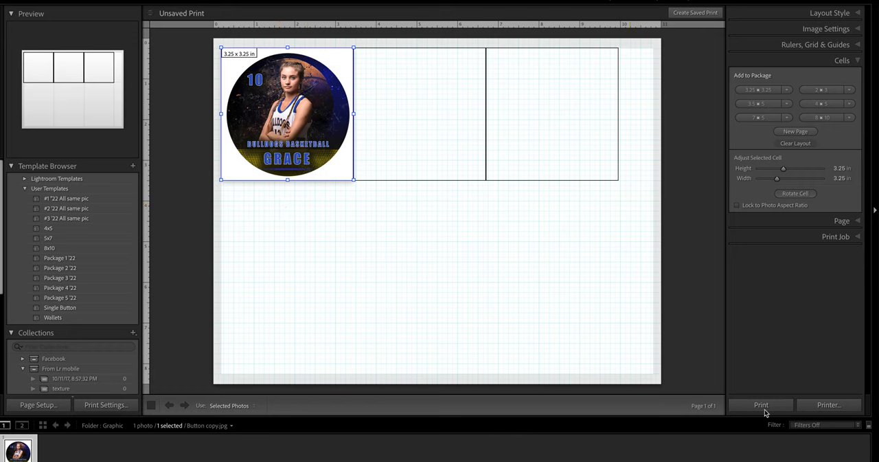
pyautogui.moveTo(300, 269)
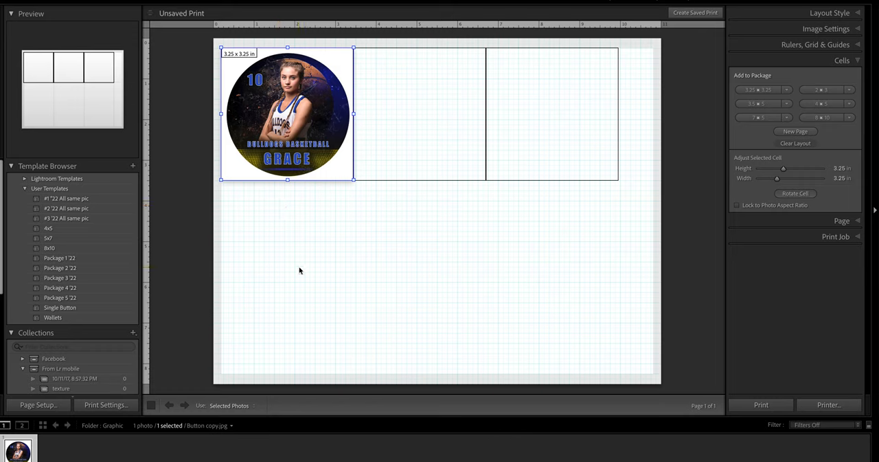